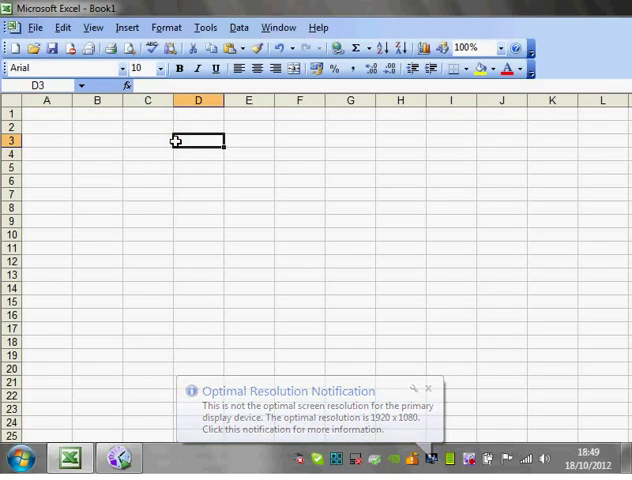
# Step: Turn on R1C1 reference style in Tools > Options so columns show numbers
pyautogui.click(428, 390)
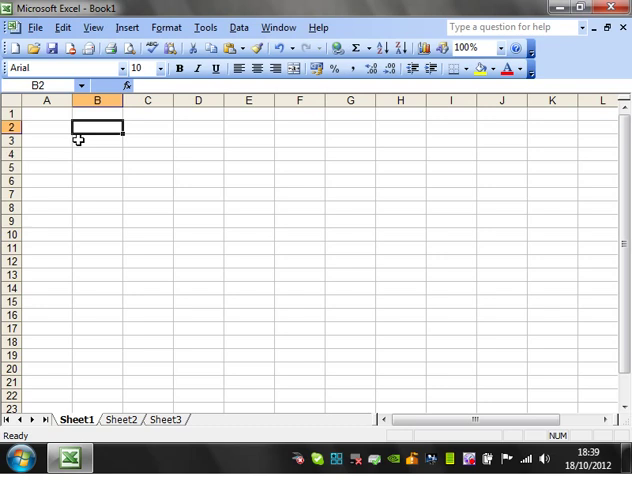
pyautogui.moveTo(105, 126)
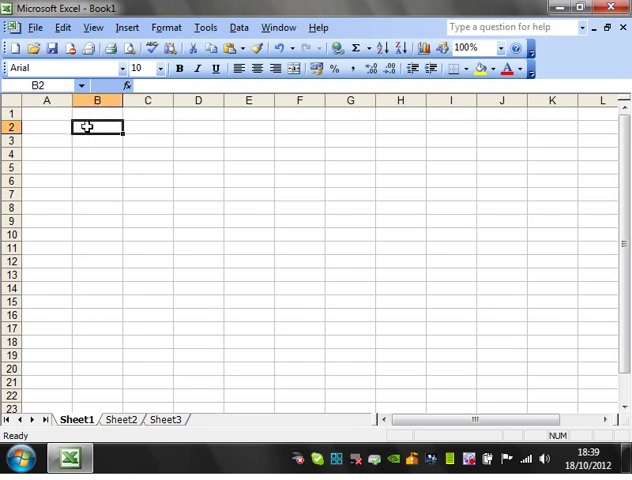
pyautogui.click(207, 27)
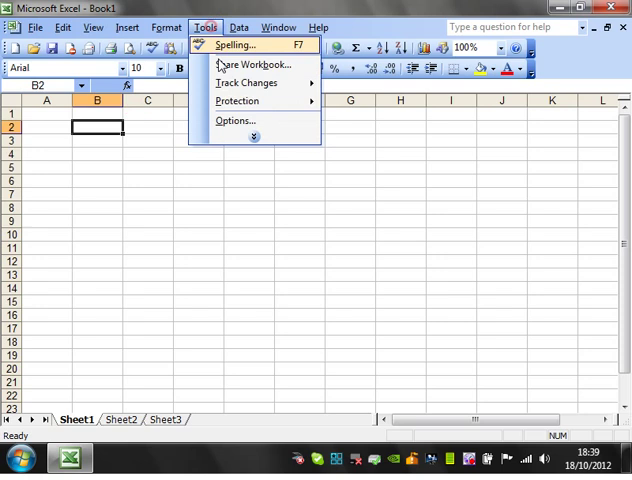
pyautogui.click(235, 120)
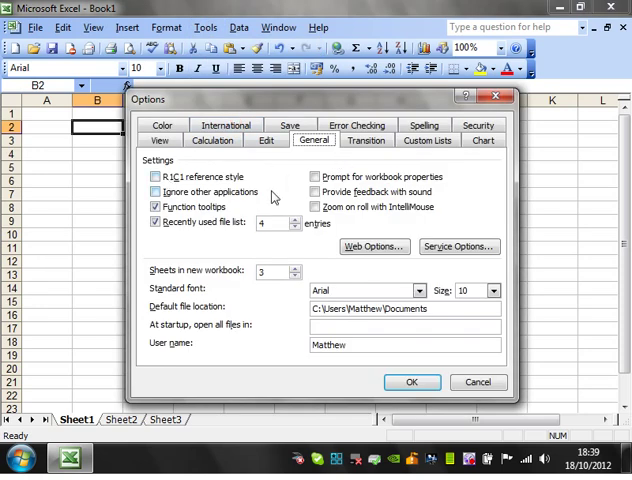
pyautogui.click(158, 140)
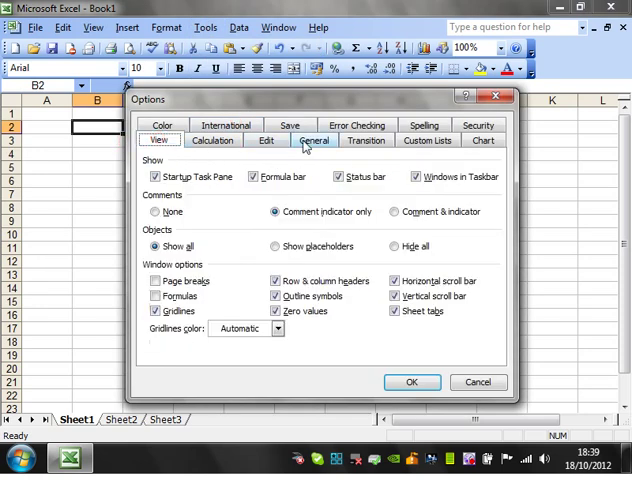
pyautogui.click(313, 140)
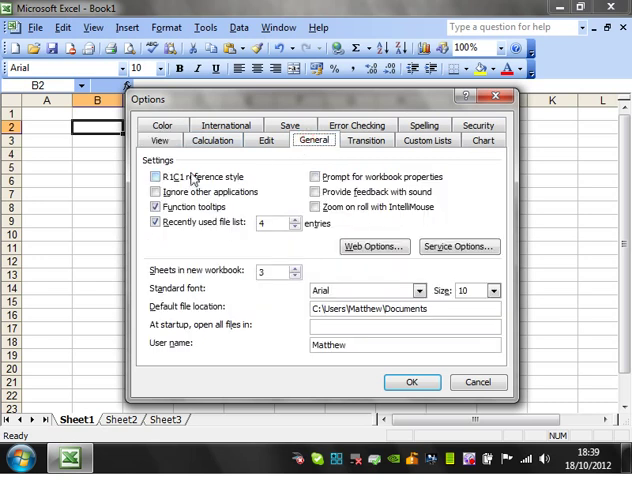
pyautogui.click(155, 177)
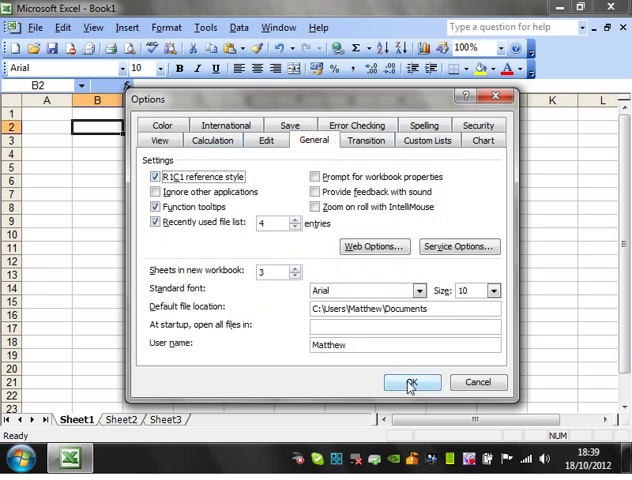
pyautogui.click(408, 383)
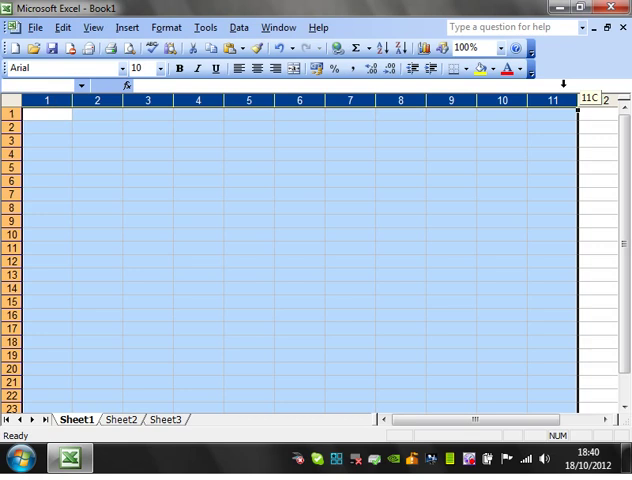
pyautogui.click(97, 126)
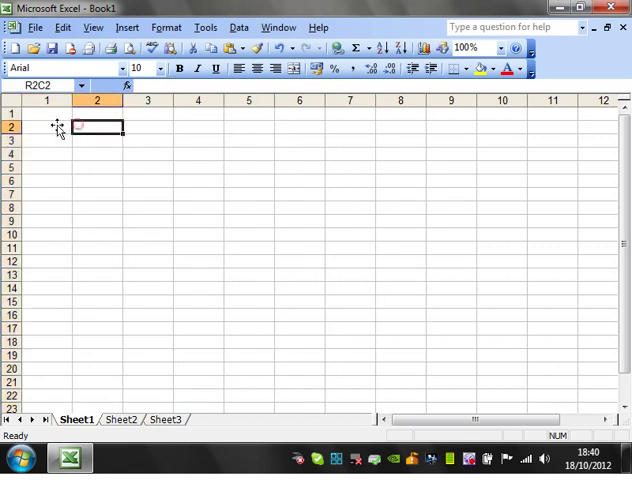
pyautogui.moveTo(57, 125)
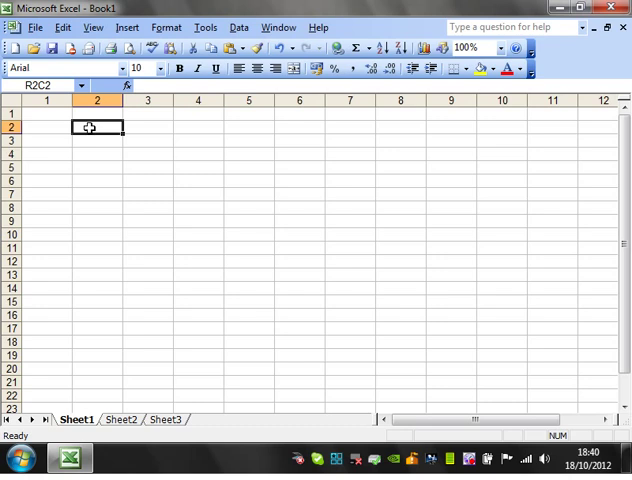
pyautogui.moveTo(88, 130)
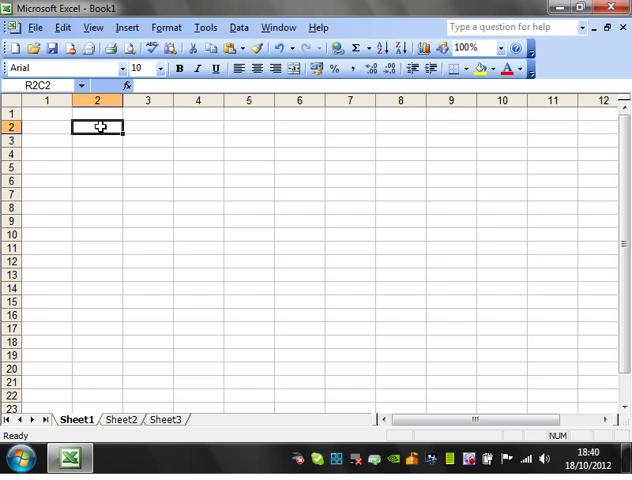
# Step: Type the formula =R1C1 into cell R2C2 so it mirrors R1C1
pyautogui.write('=')
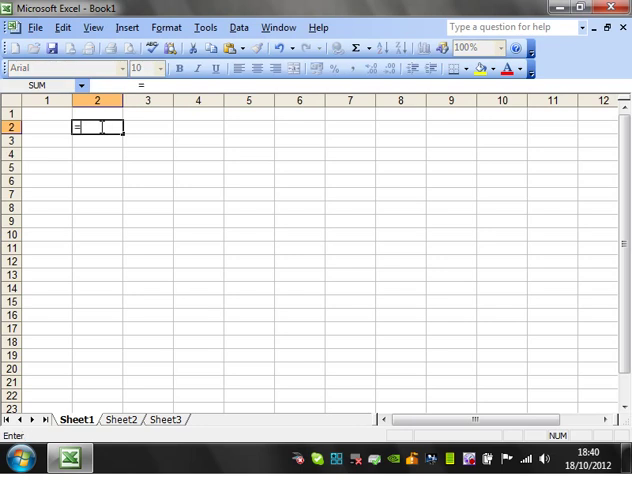
pyautogui.write('r')
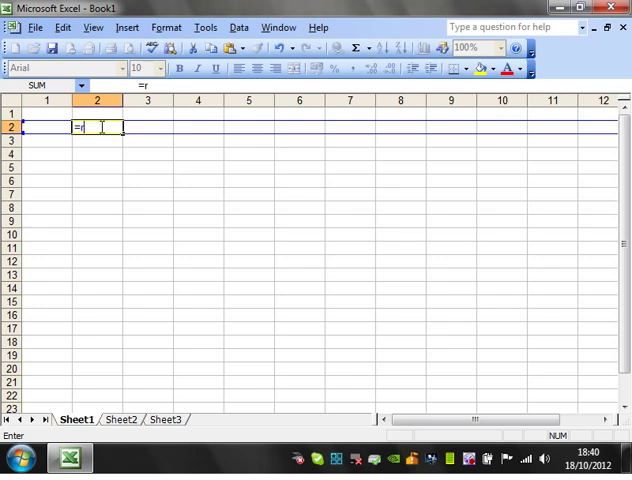
pyautogui.write('1')
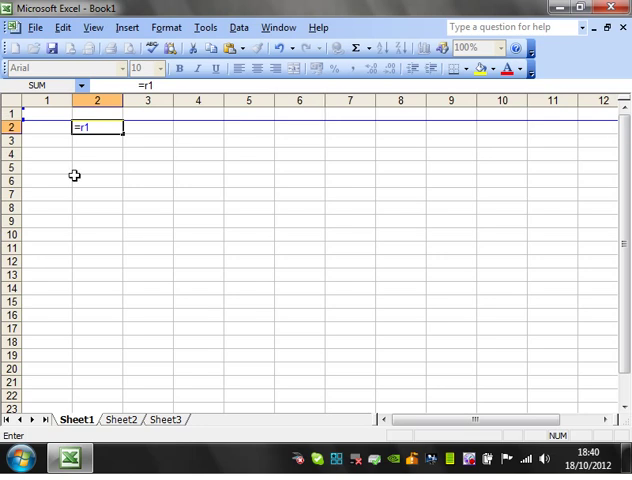
pyautogui.write('c')
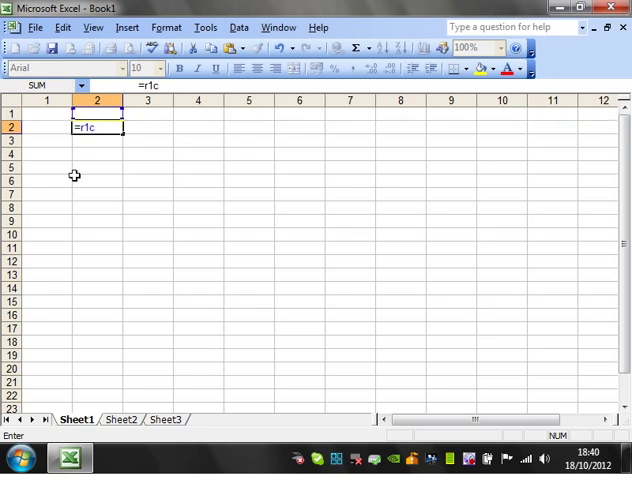
pyautogui.write('1')
pyautogui.click(47, 113)
pyautogui.write('2')
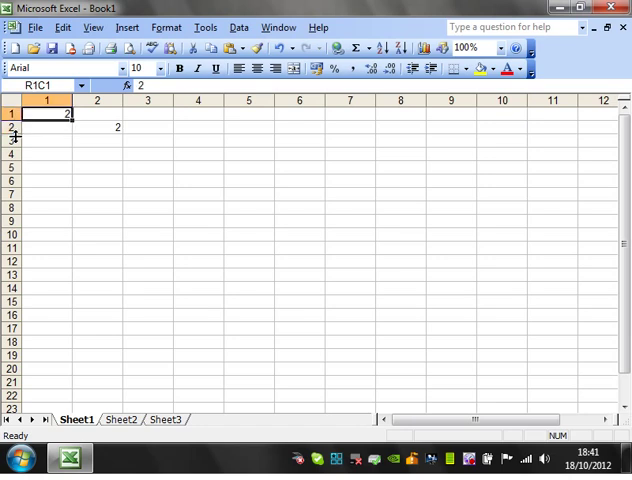
# Step: Re-edit R2C2's formula to =R2C20, which now displays 0
pyautogui.click(46, 127)
pyautogui.write('=R2C1')
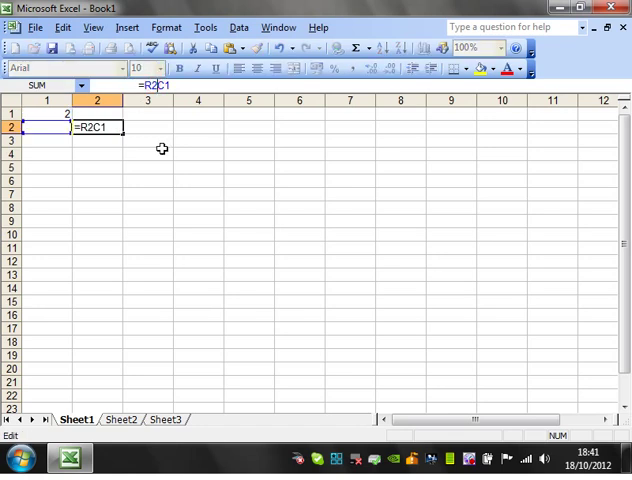
pyautogui.press('Enter')
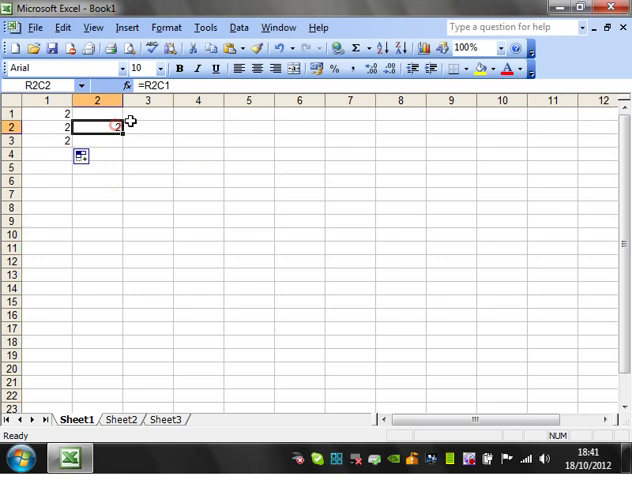
pyautogui.doubleClick(97, 127)
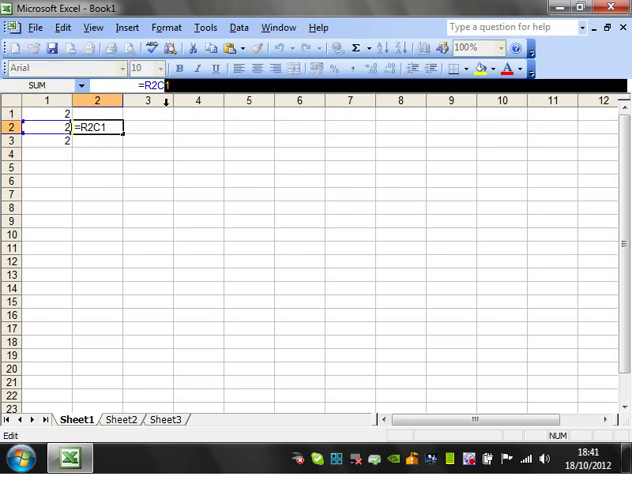
pyautogui.press('Enter')
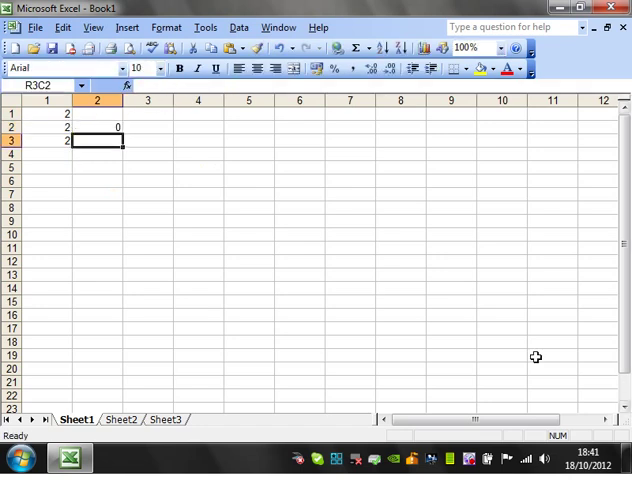
pyautogui.hscroll(3)
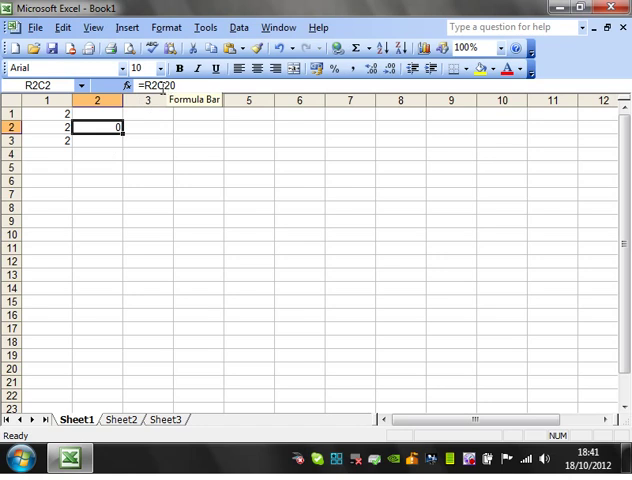
pyautogui.doubleClick(97, 127)
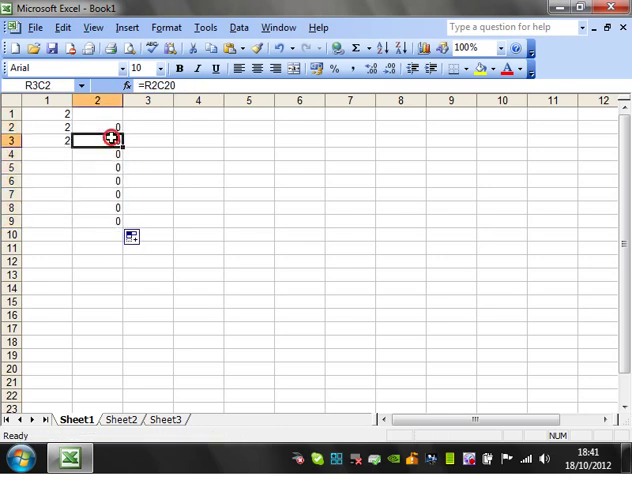
pyautogui.moveTo(98, 140); pyautogui.dragTo(98, 220)
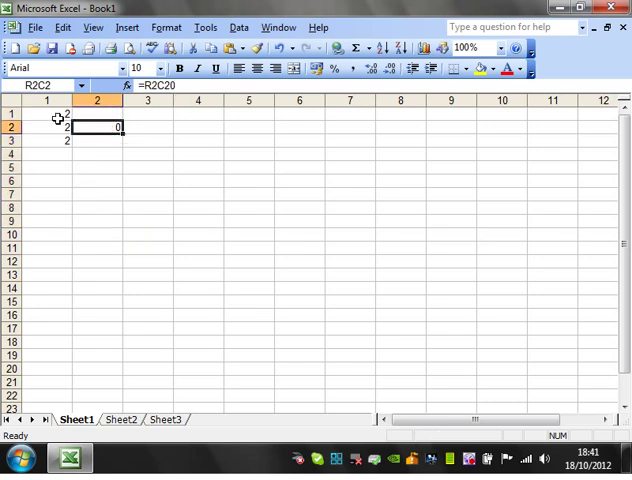
pyautogui.moveTo(47, 124)
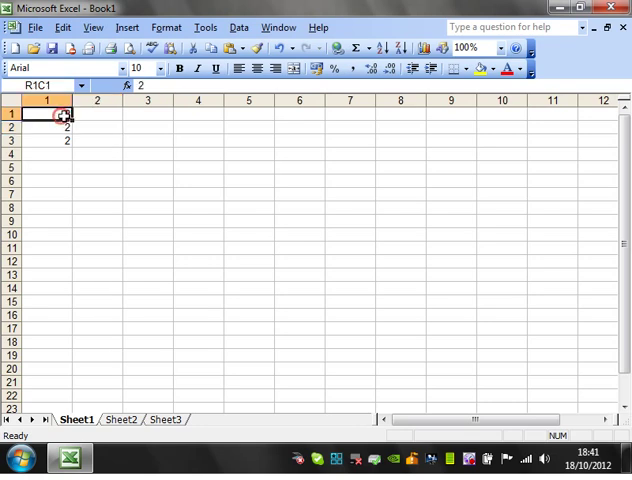
pyautogui.moveTo(66, 114); pyautogui.dragTo(66, 316)
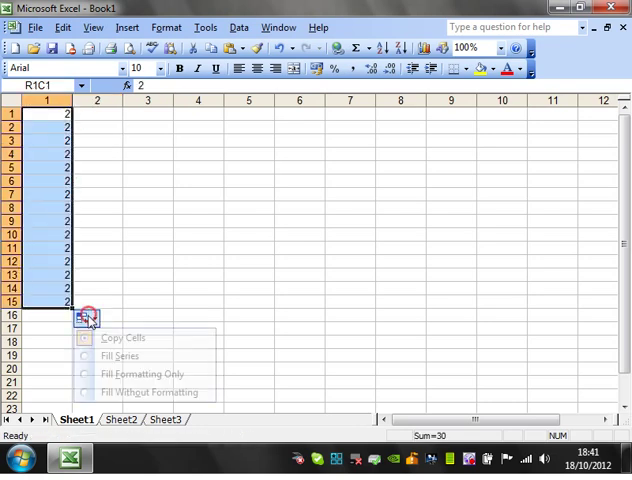
pyautogui.click(119, 355)
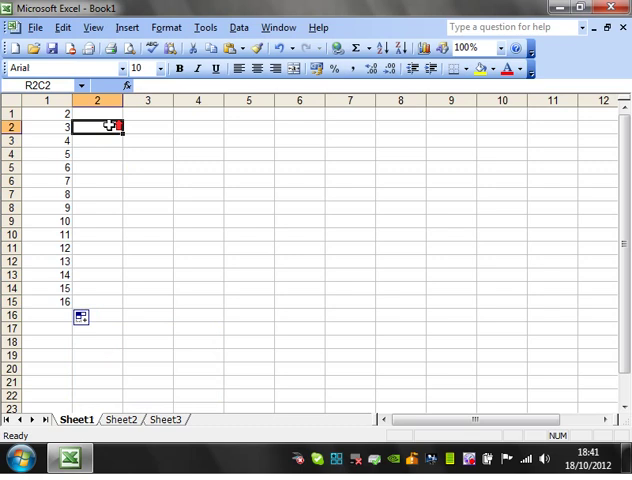
pyautogui.click(88, 113)
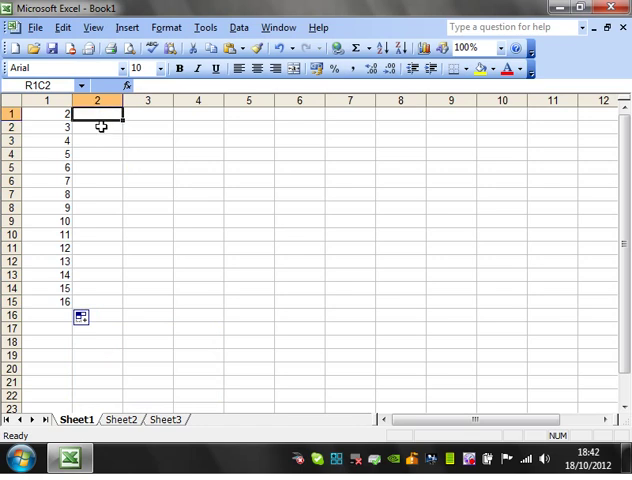
pyautogui.click(48, 114)
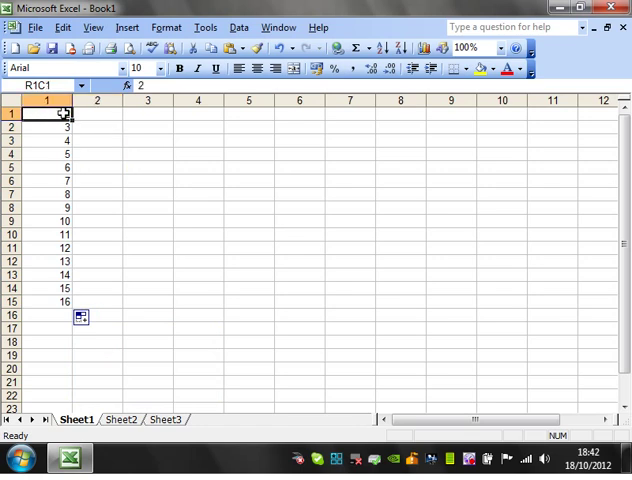
pyautogui.click(97, 113)
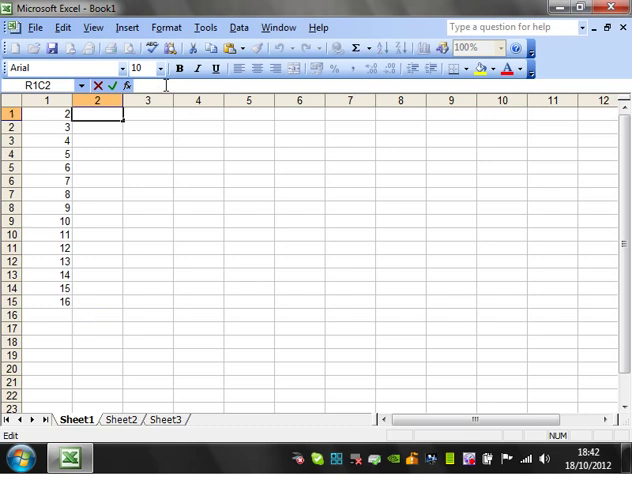
# Step: Enter =RC1 in R1C2 and check the copies down column 2
pyautogui.write('=r')
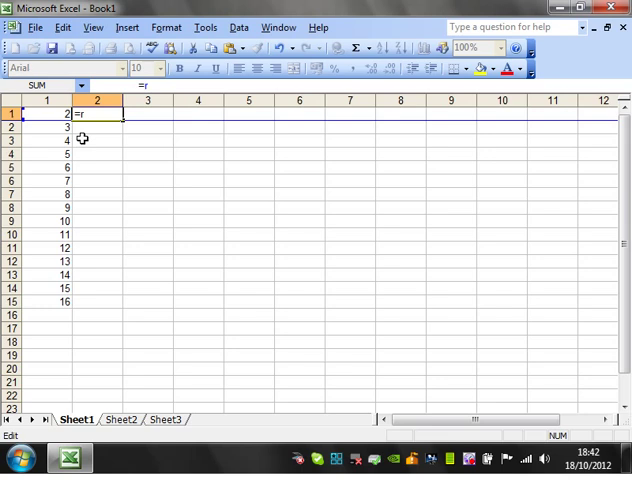
pyautogui.write('c')
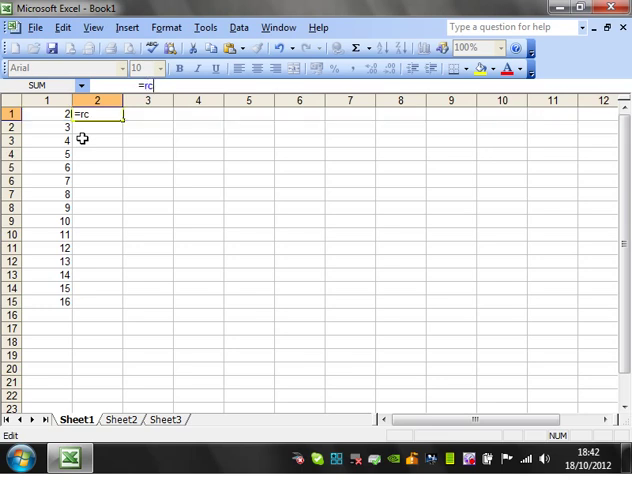
pyautogui.press('Enter')
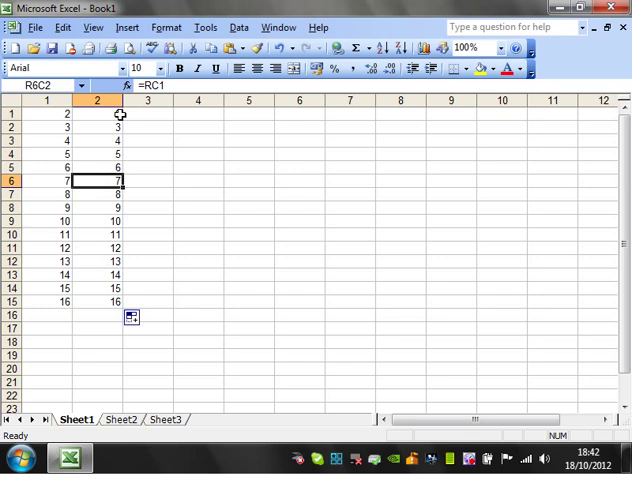
pyautogui.click(95, 166)
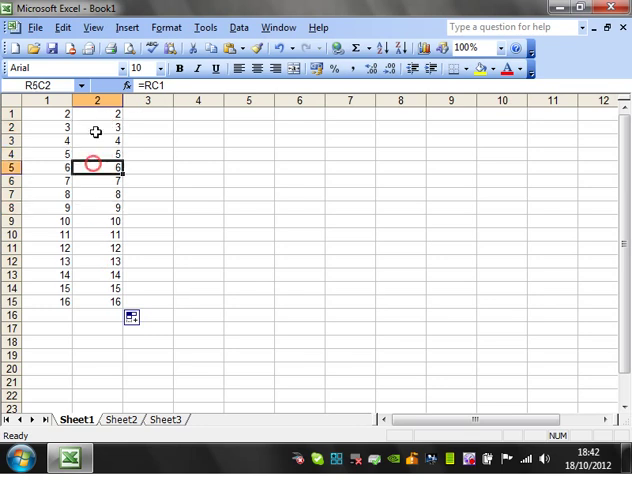
pyautogui.click(94, 124)
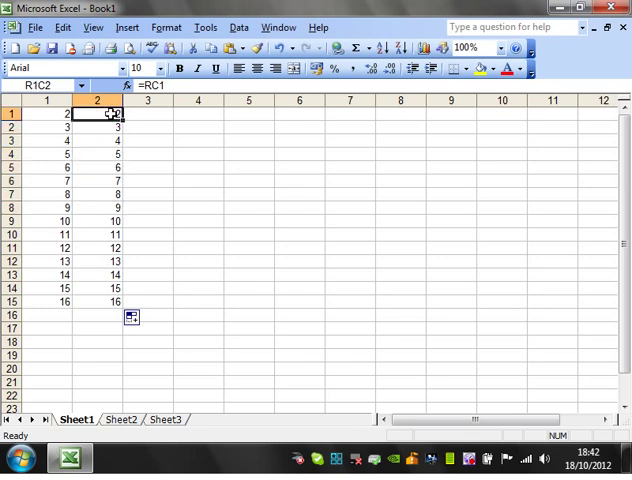
# Step: Copy the column 2 formulas across to column 8, inspect them, then clear columns 3–8
pyautogui.moveTo(118, 300); pyautogui.dragTo(555, 303)
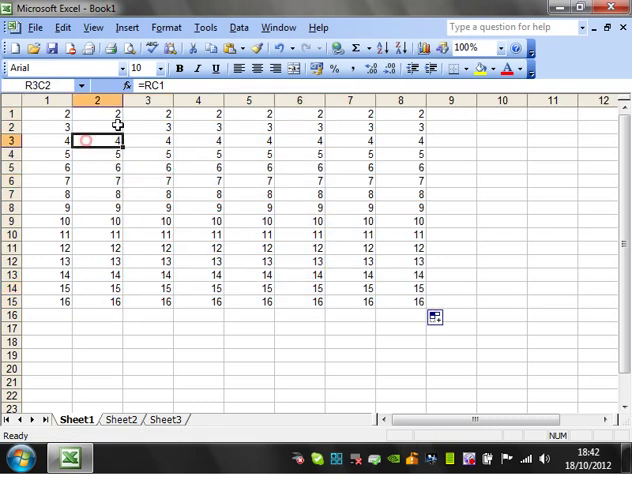
pyautogui.click(147, 141)
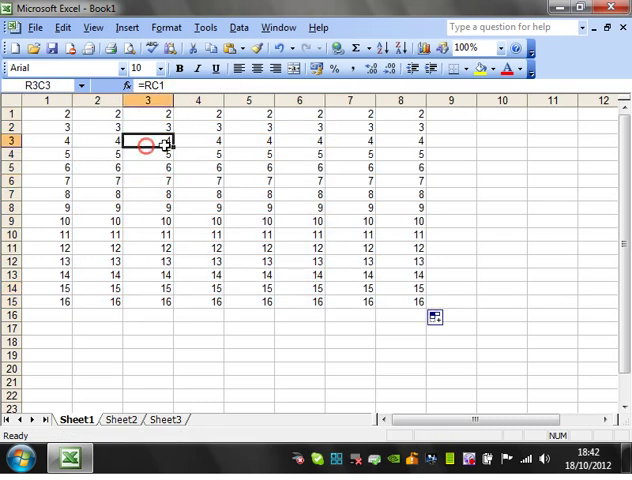
pyautogui.click(300, 140)
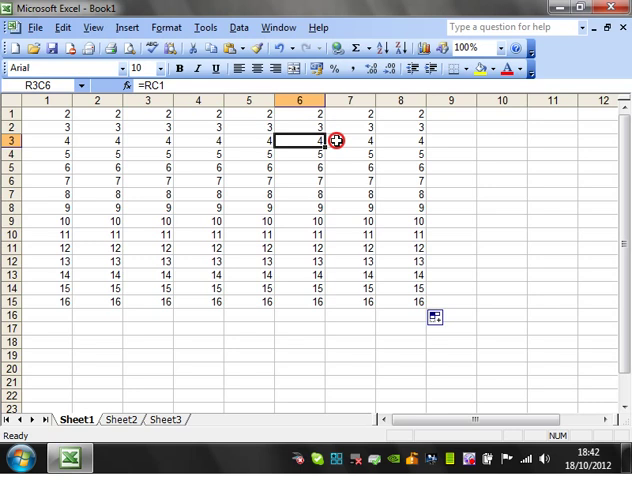
pyautogui.click(148, 140)
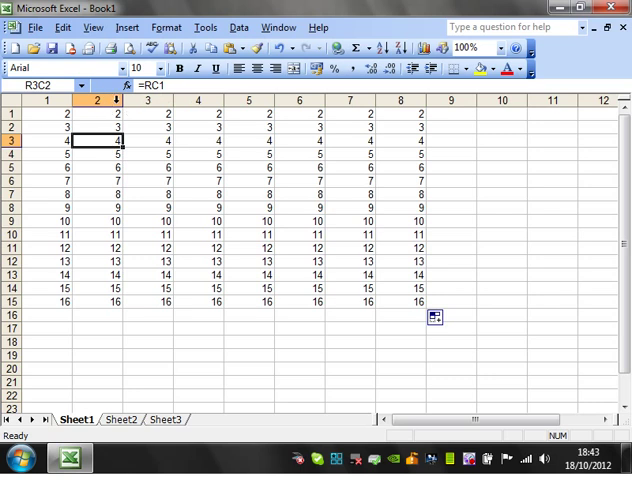
pyautogui.click(98, 122)
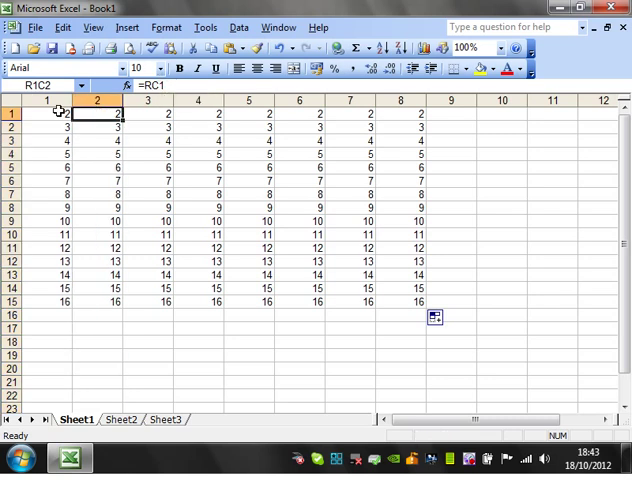
pyautogui.moveTo(147, 100); pyautogui.dragTo(484, 100)
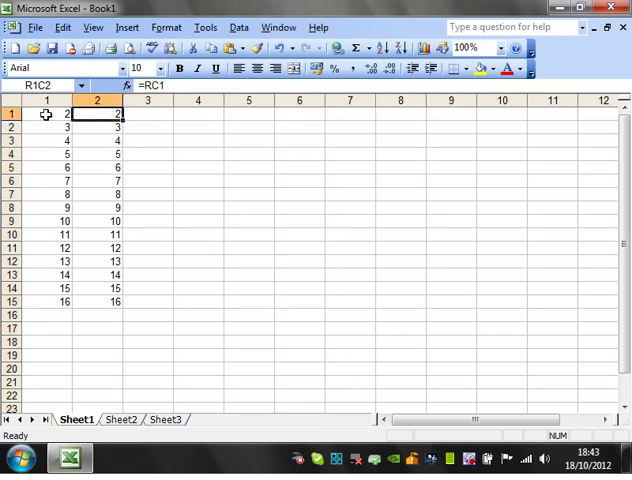
# Step: Enter =RC[-1] in R1C2 and check its copies across columns 2–9
pyautogui.write('=RC')
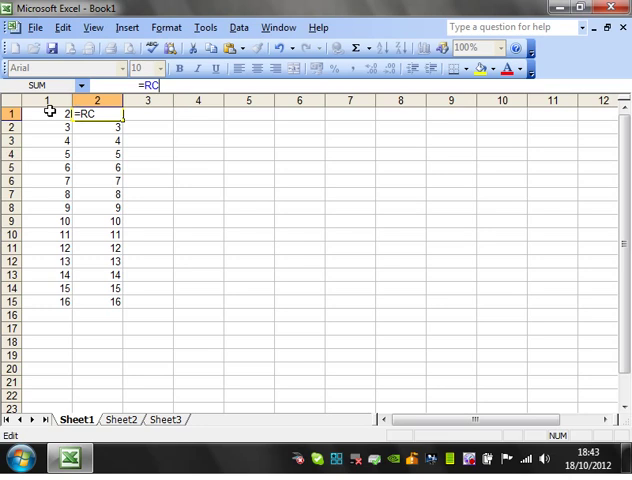
pyautogui.write('[')
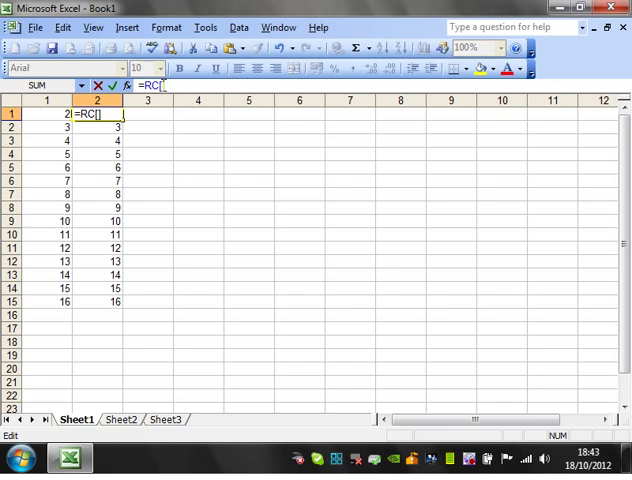
pyautogui.moveTo(136, 142)
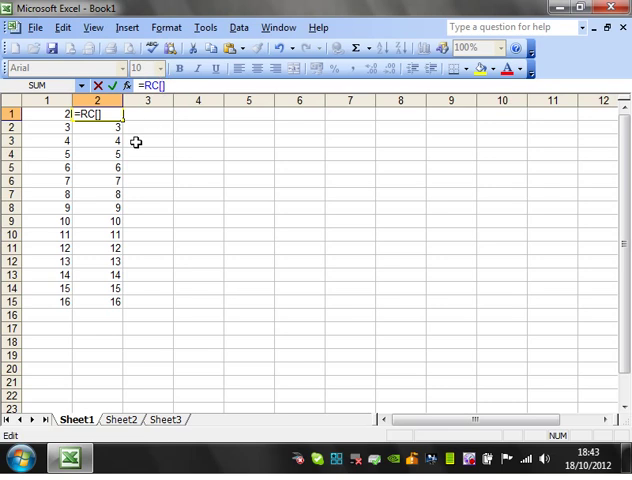
pyautogui.write('-1')
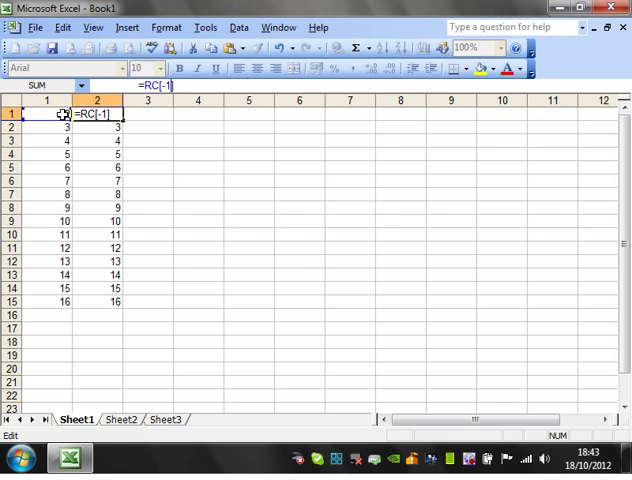
pyautogui.press('Enter')
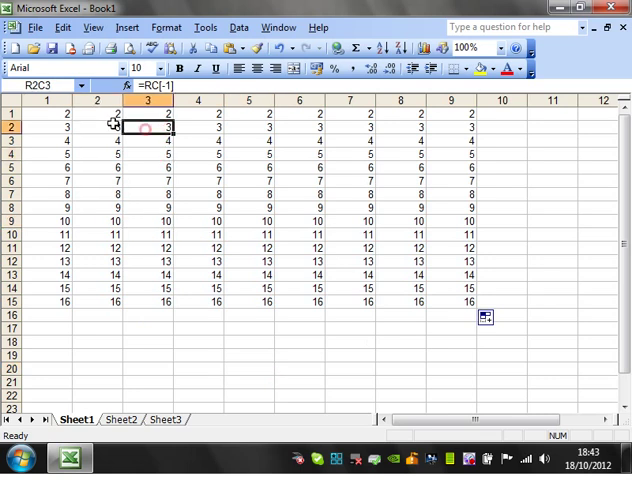
pyautogui.click(105, 117)
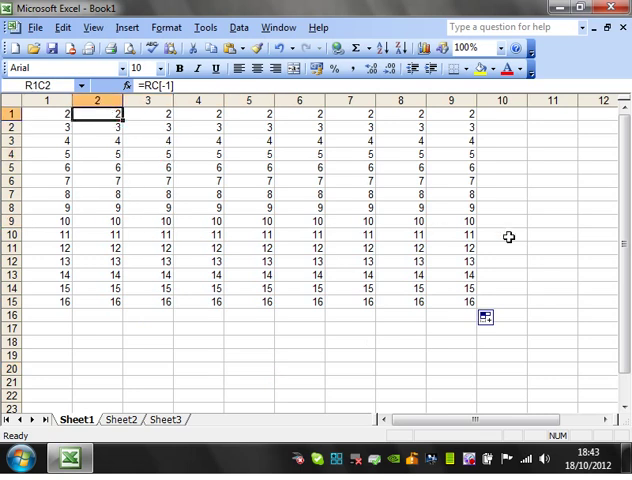
pyautogui.click(350, 247)
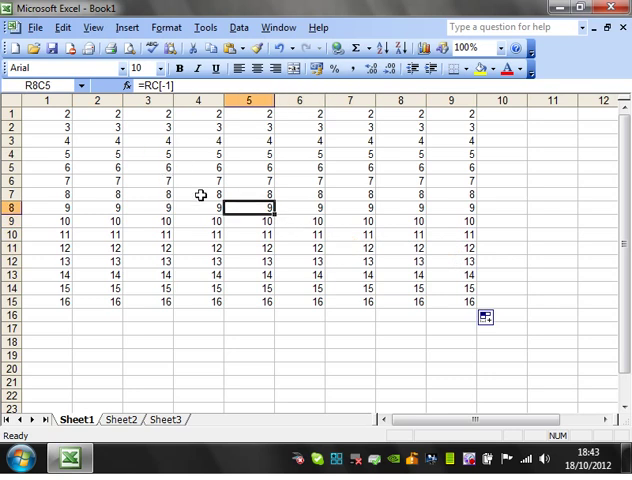
pyautogui.click(55, 207)
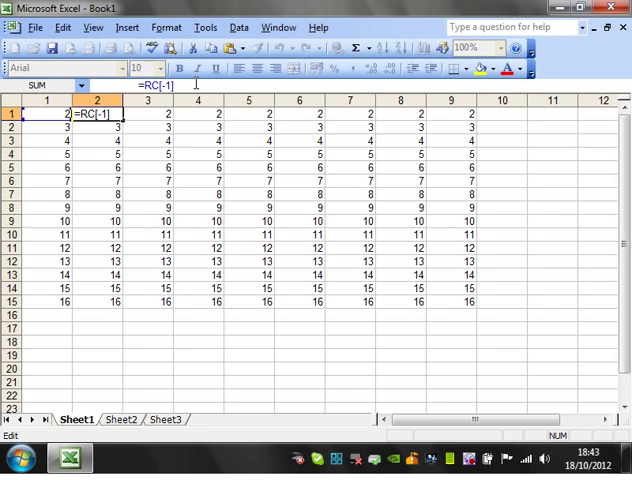
# Step: Confirm the =RC[-1]+1 formula and inspect the incremented values across the grid
pyautogui.press('Enter')
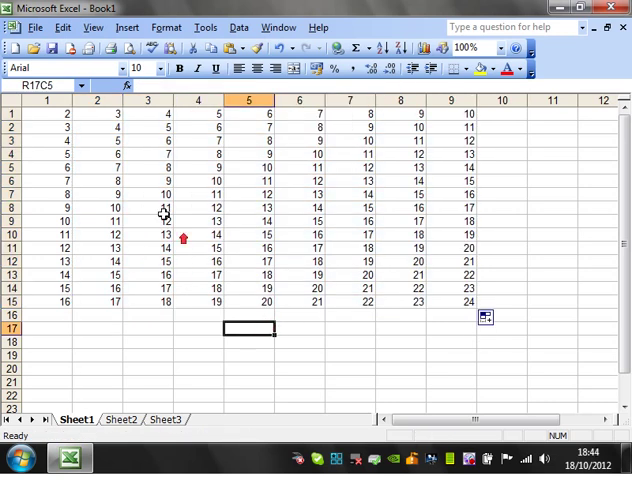
pyautogui.click(147, 126)
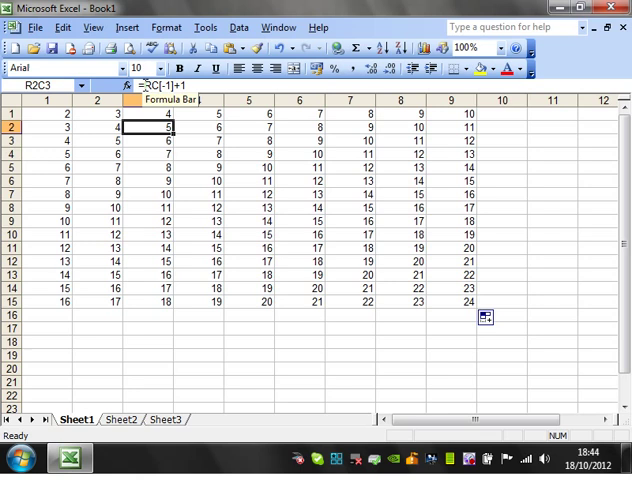
pyautogui.doubleClick(148, 127)
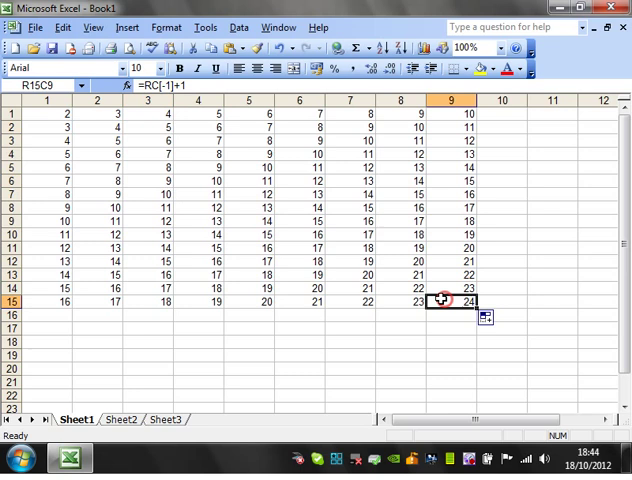
pyautogui.click(60, 127)
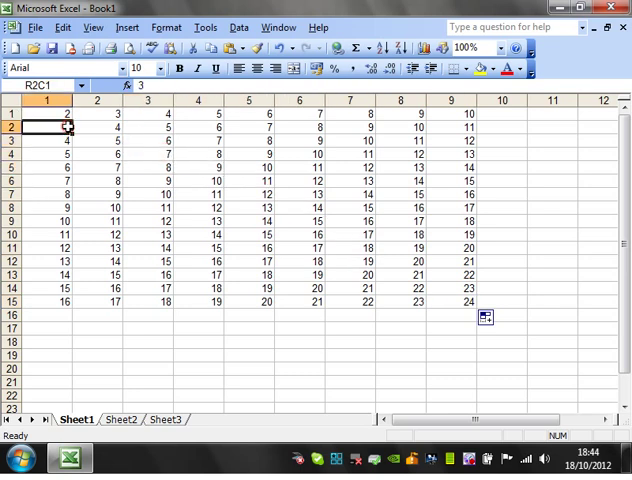
pyautogui.click(97, 126)
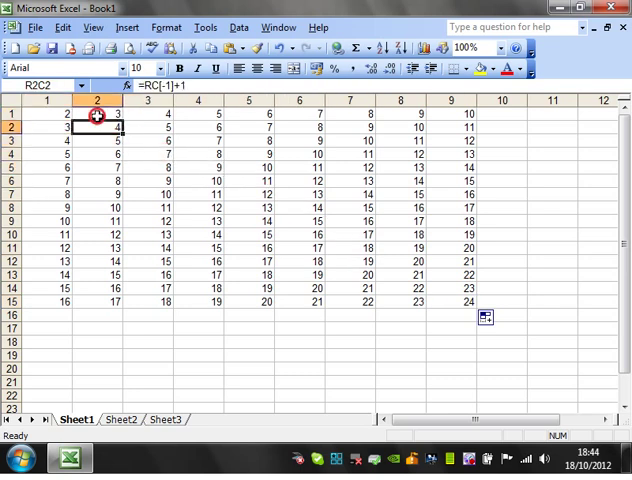
pyautogui.doubleClick(92, 118)
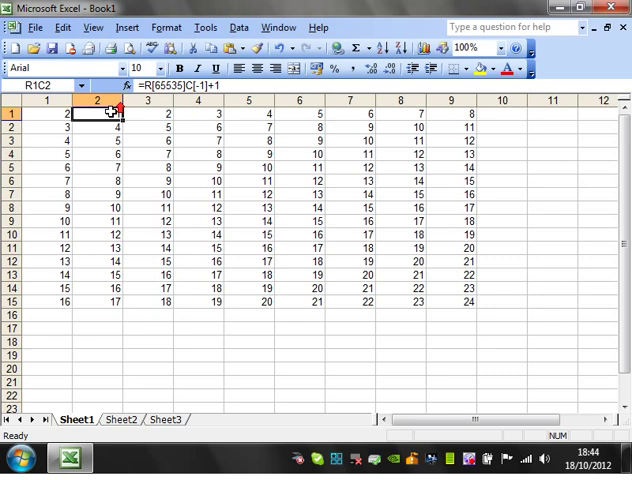
# Step: Fill the row 1 formula down through row 15 and confirm =R[1]C[-1]+1
pyautogui.moveTo(116, 113); pyautogui.dragTo(116, 289)
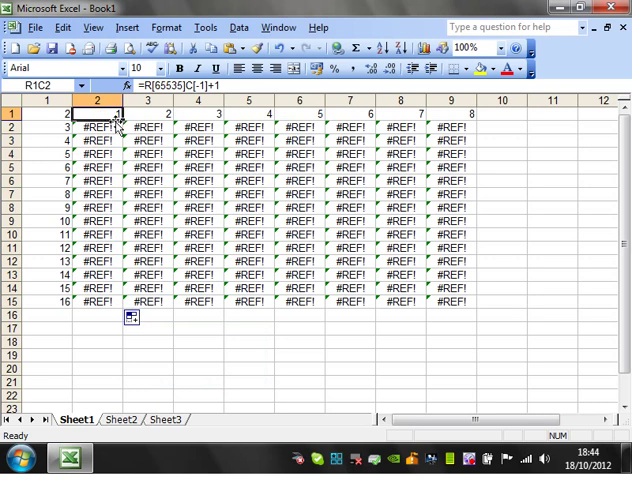
pyautogui.moveTo(200, 86)
pyautogui.write('1')
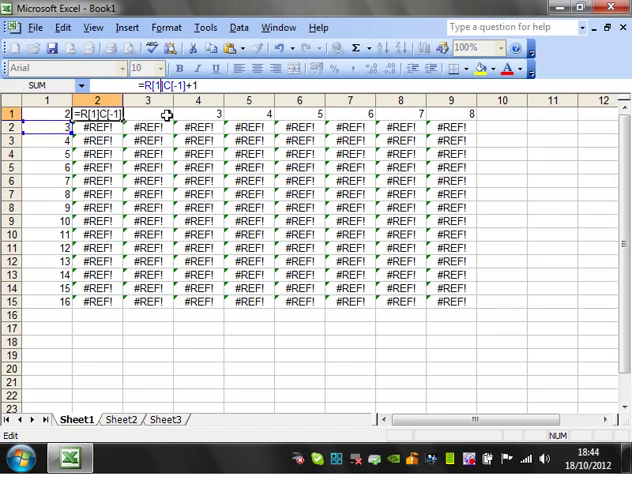
pyautogui.press('Enter')
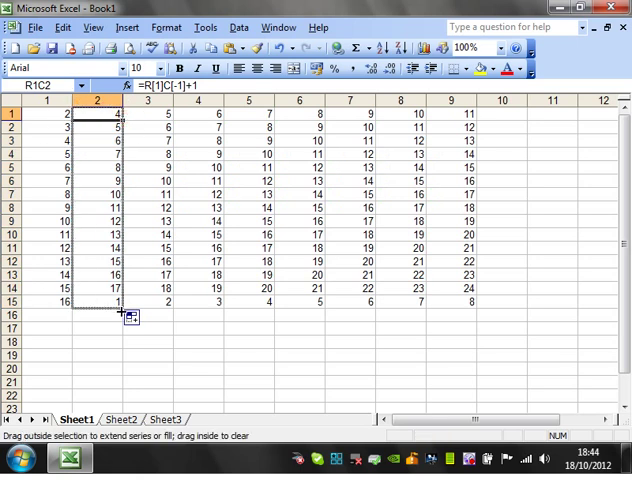
# Step: Copy the column 2 offset formulas across to column 9 and inspect rows 1 and 3
pyautogui.moveTo(123, 312); pyautogui.dragTo(460, 308)
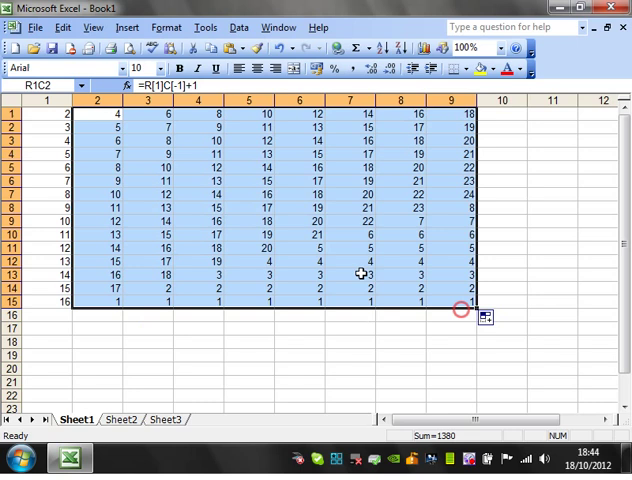
pyautogui.click(107, 113)
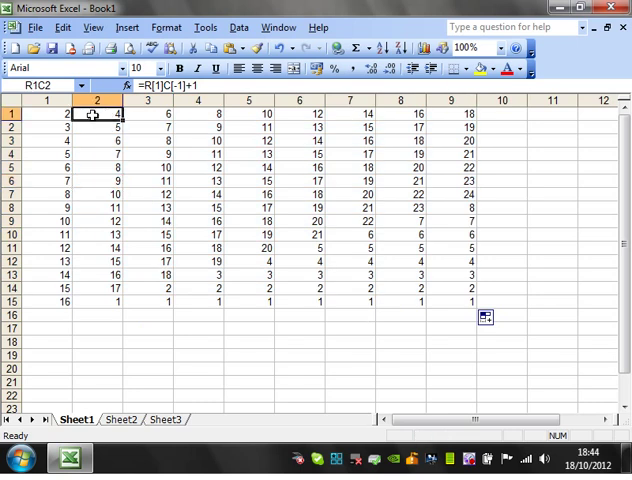
pyautogui.moveTo(103, 127)
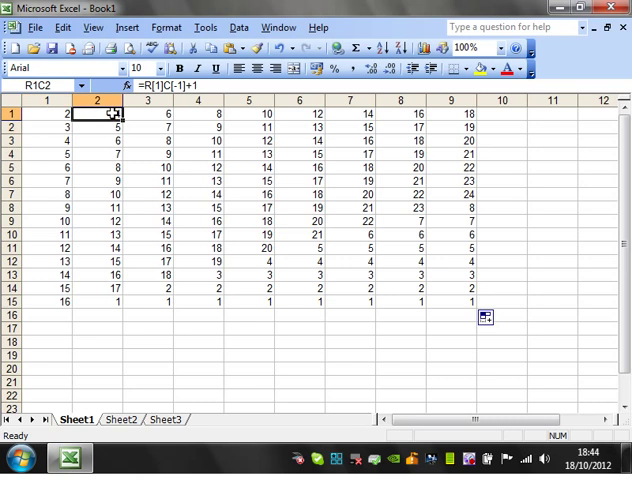
pyautogui.click(97, 139)
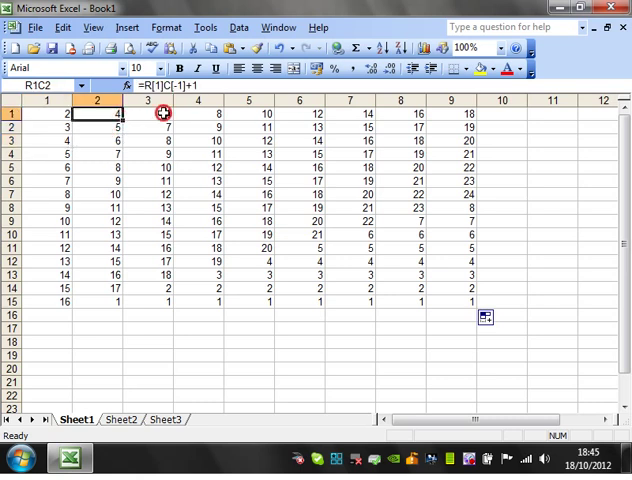
pyautogui.click(95, 126)
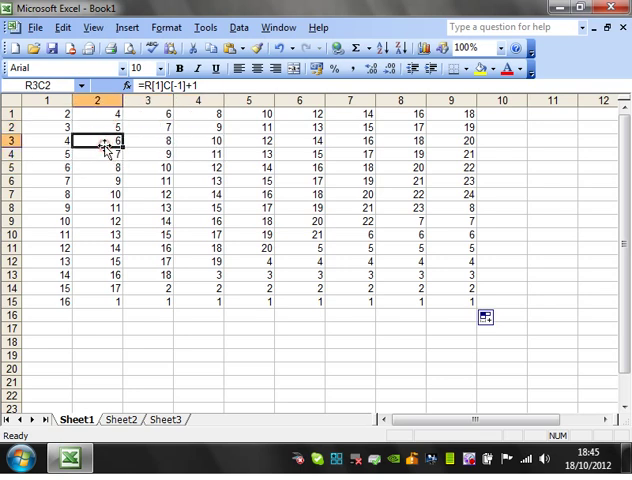
pyautogui.moveTo(160, 120)
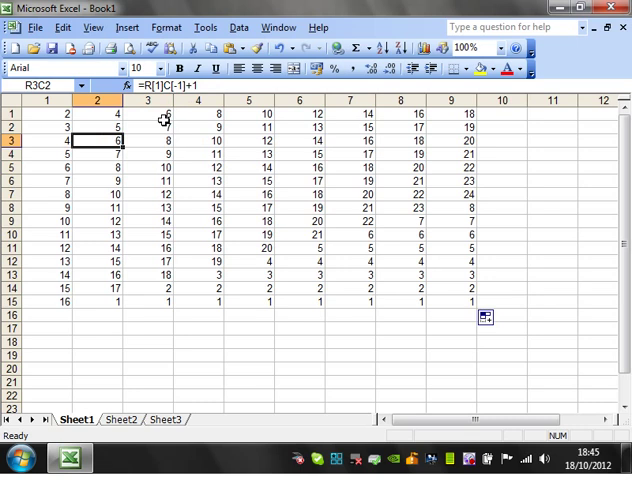
pyautogui.moveTo(131, 326)
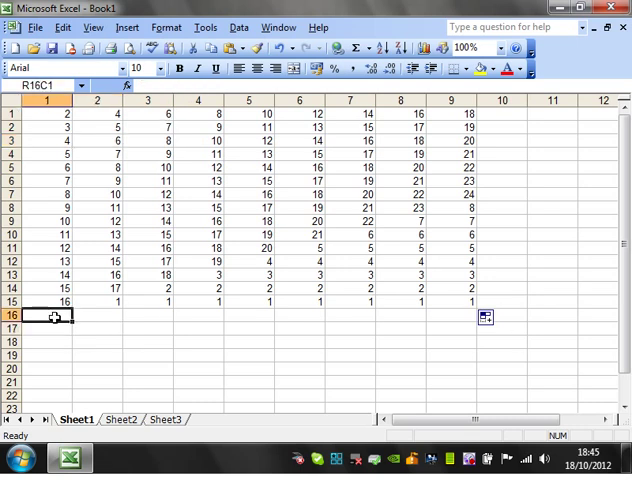
# Step: Type the total formula =SUM(R[-15]C:R[-1]C) into R16C1
pyautogui.write('=sum')
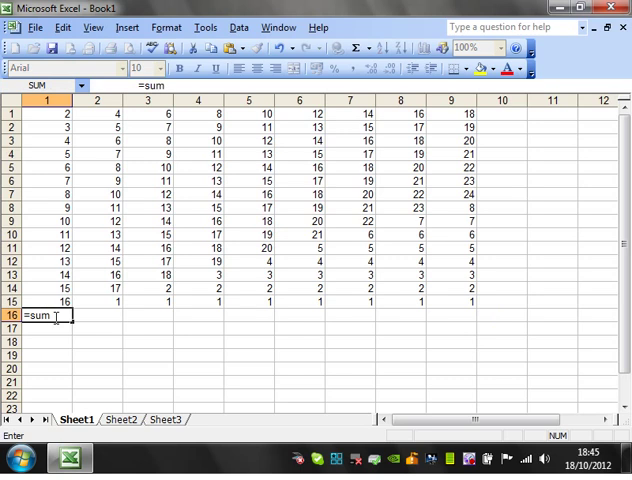
pyautogui.write('(')
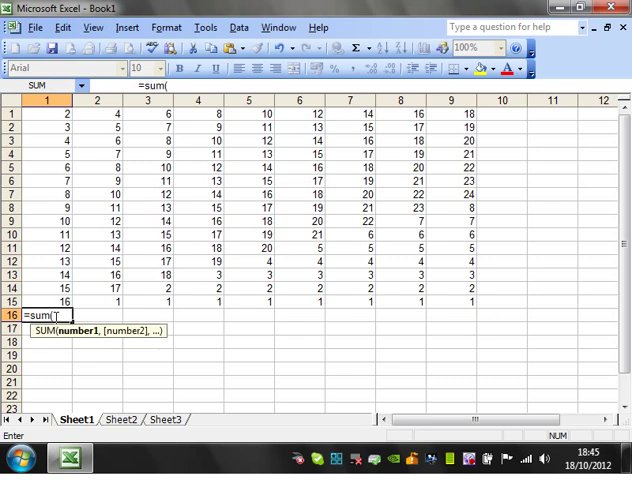
pyautogui.write('r')
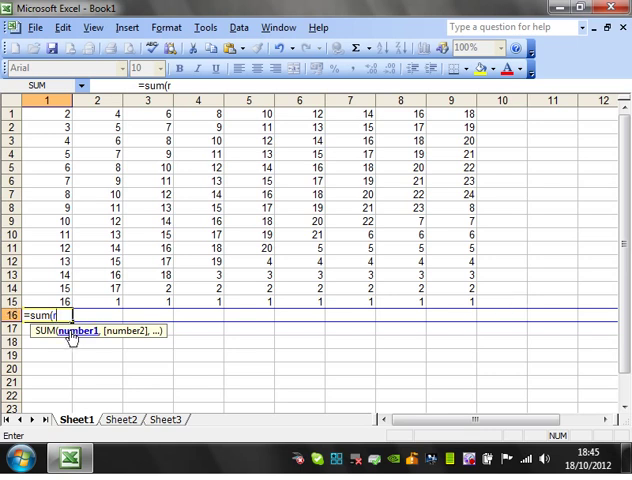
pyautogui.write('c')
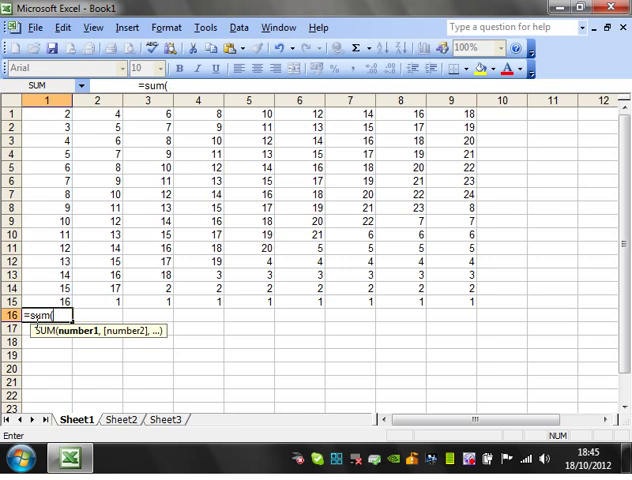
pyautogui.moveTo(48, 291)
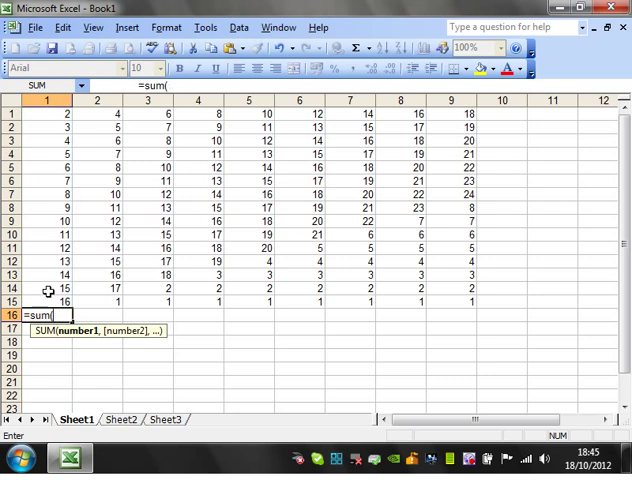
pyautogui.write('r1')
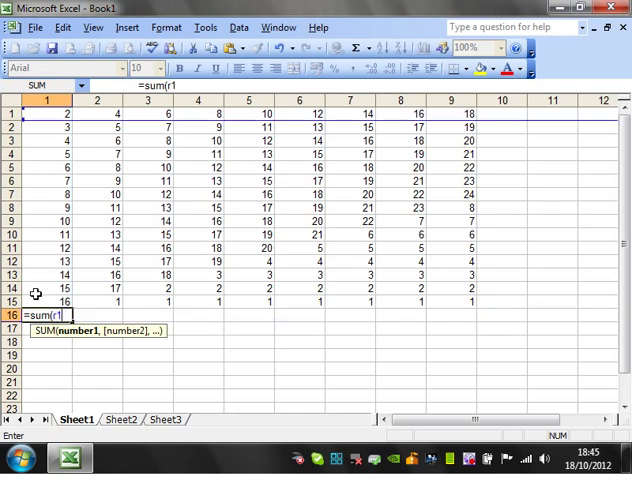
pyautogui.write('c1')
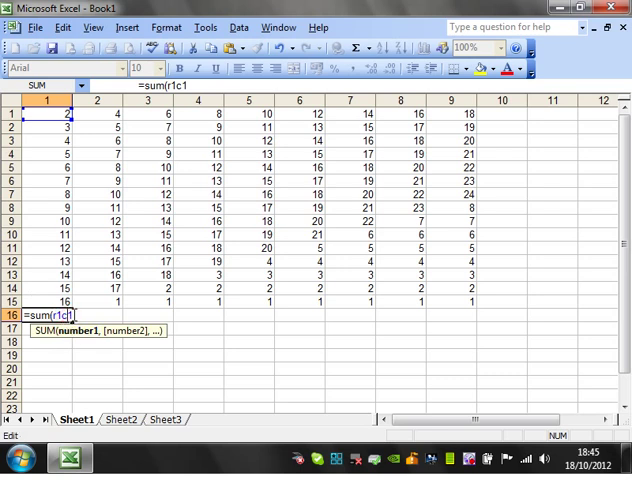
pyautogui.press('Backspace')
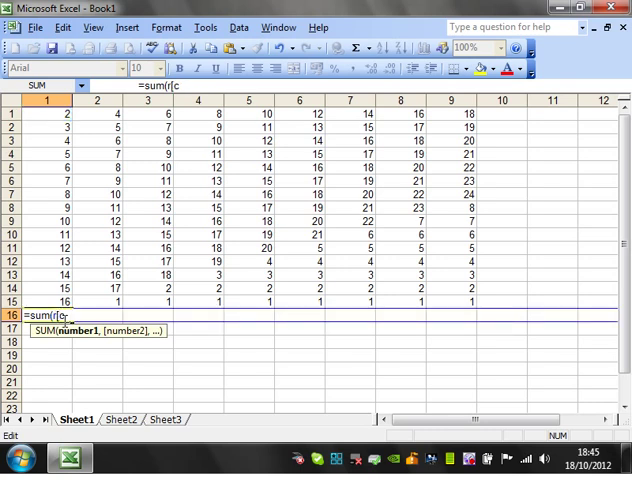
pyautogui.write('-15]')
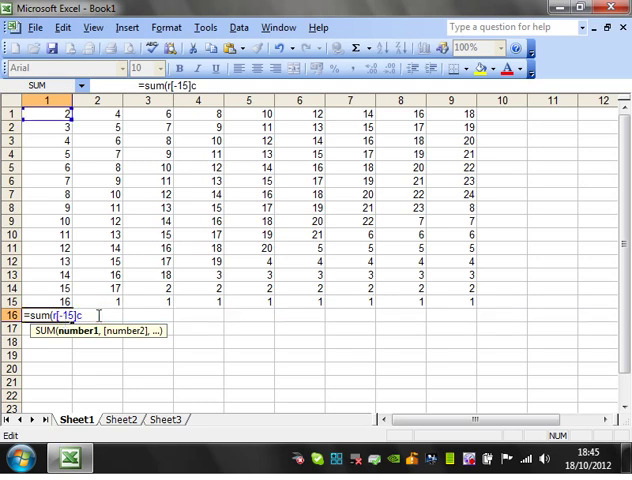
pyautogui.write(':')
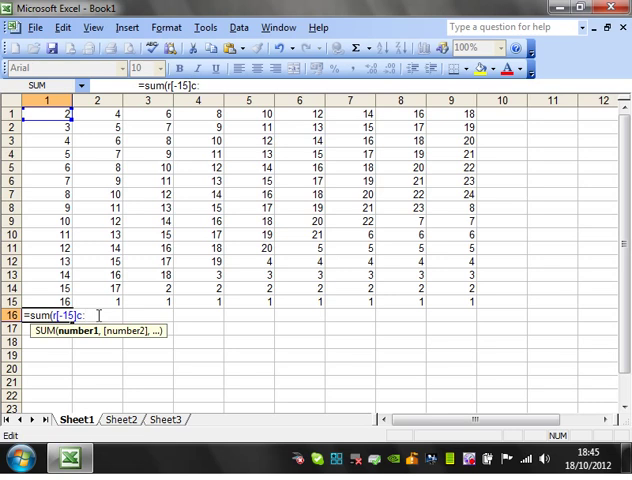
pyautogui.write(':r[')
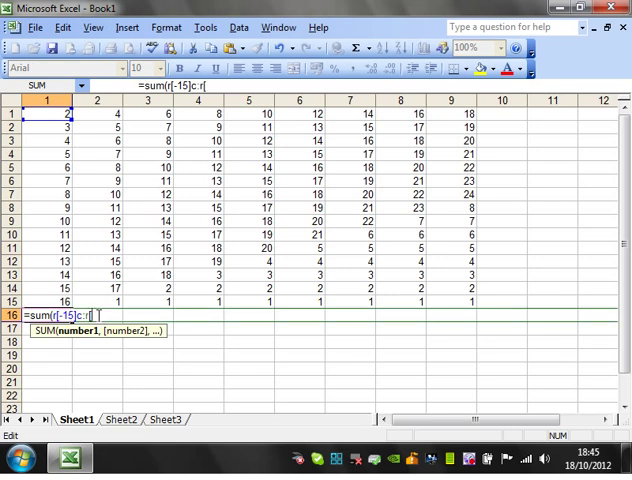
pyautogui.write('-1]C)')
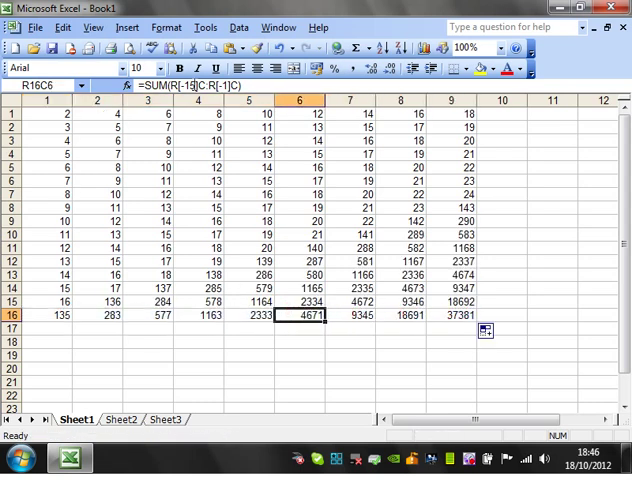
# Step: Select R1C1:R16C9 including totals, drag it right toward column 10, and check R1C10
pyautogui.click(249, 289)
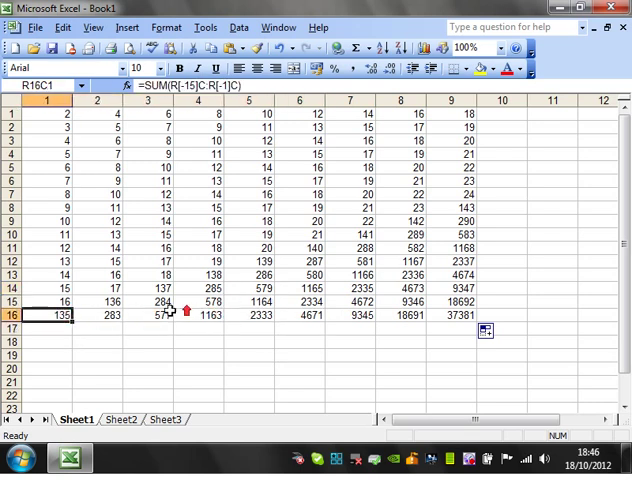
pyautogui.click(160, 302)
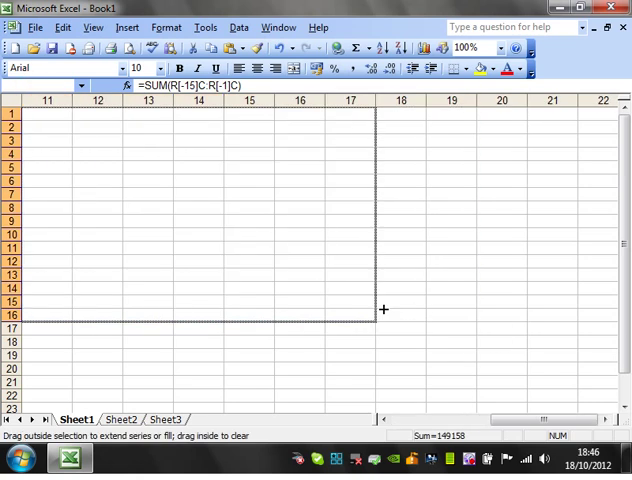
pyautogui.moveTo(383, 309); pyautogui.dragTo(383, 331)
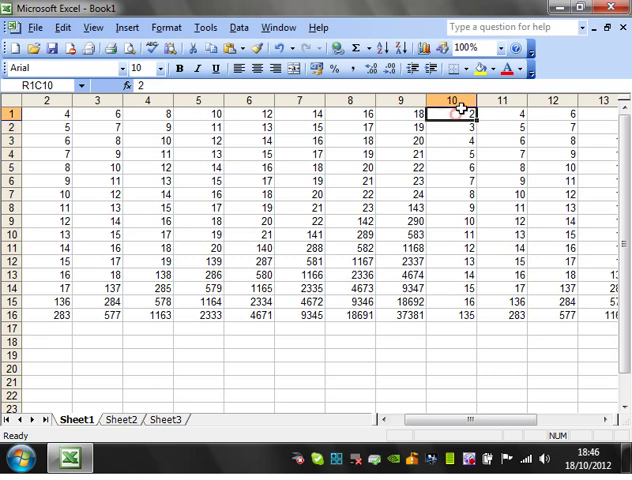
pyautogui.click(457, 100)
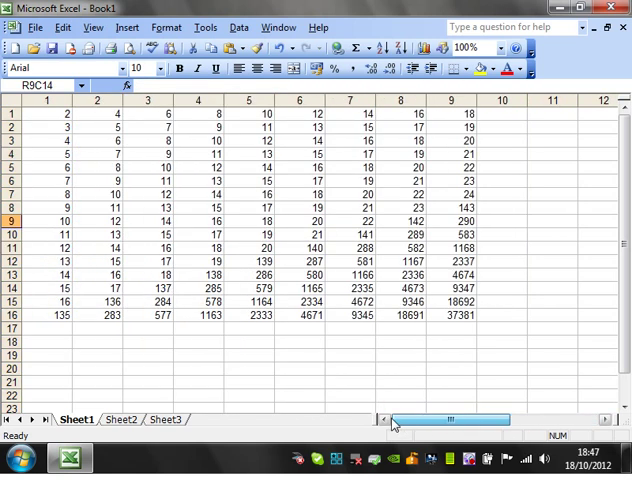
pyautogui.click(148, 342)
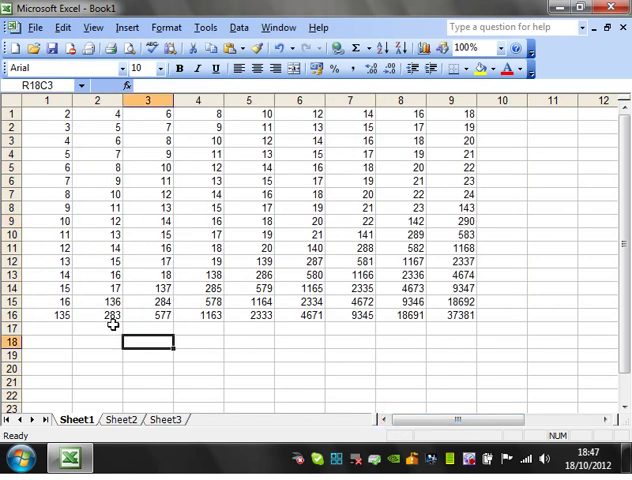